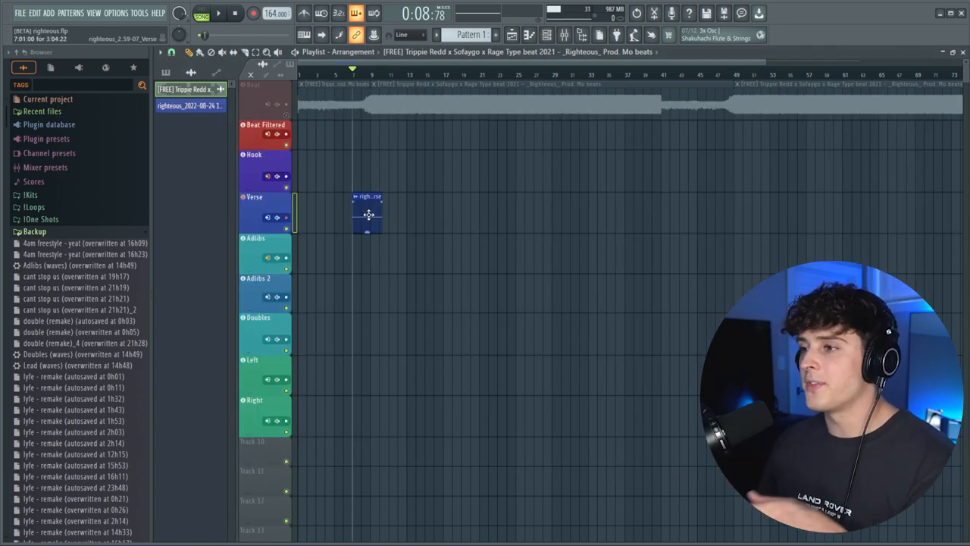
# - Nudge the recorded vocal clip slightly earlier, then move it from the Verse track onto Adlibs
pyautogui.moveTo(367, 215); pyautogui.dragTo(357, 215)
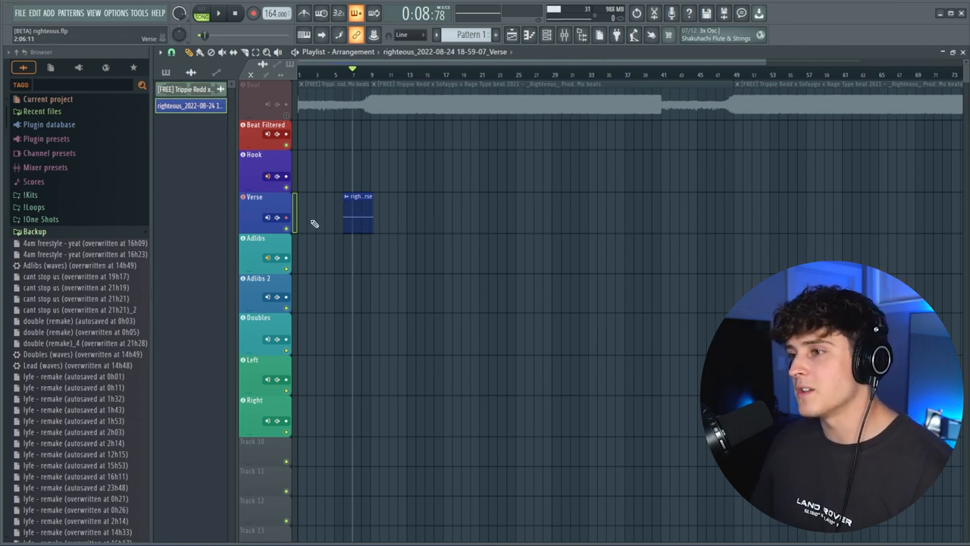
pyautogui.moveTo(358, 212); pyautogui.dragTo(358, 261)
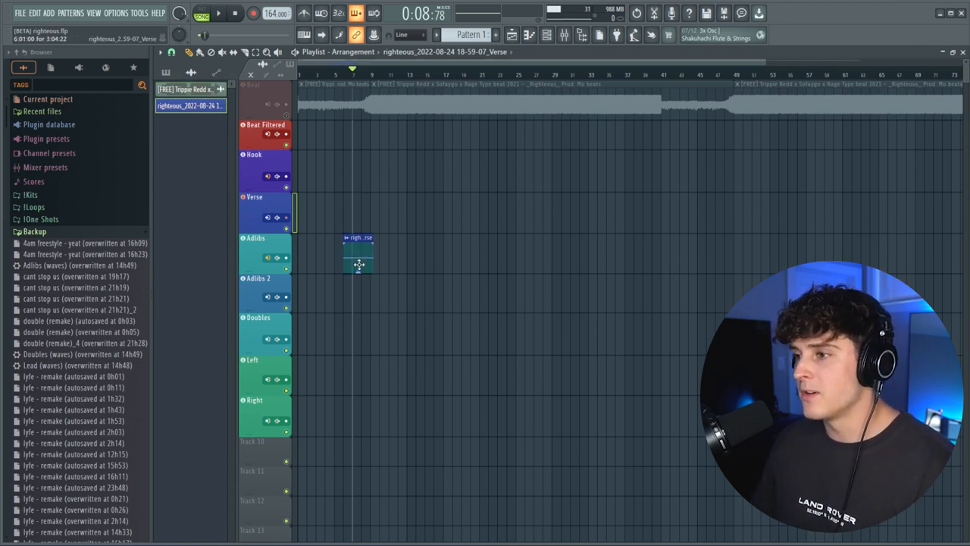